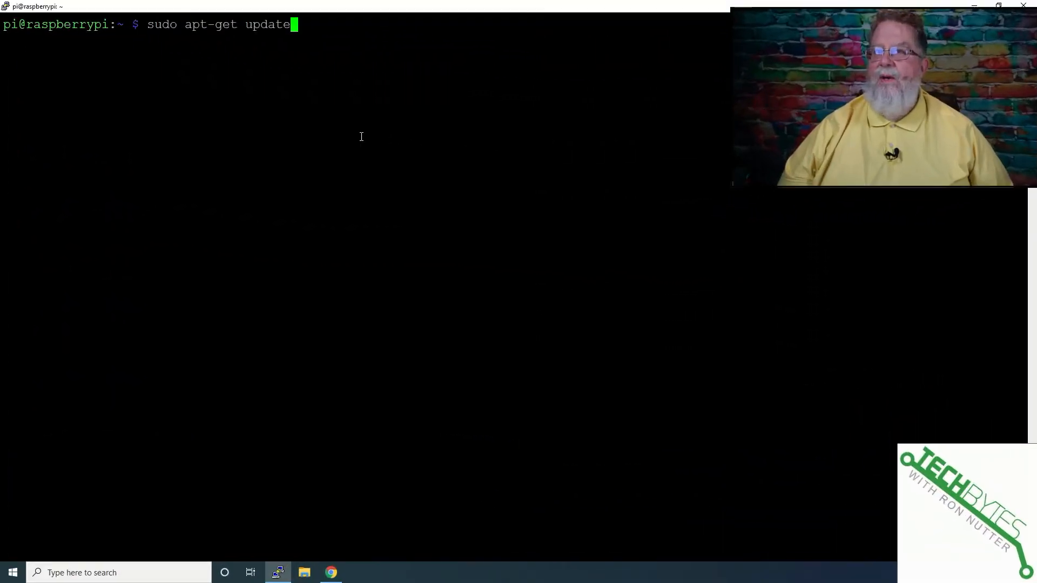
# Install Cockpit with 'sudo apt install cockpit -y' and check cockpit.socket status with systemctl
pyautogui.write('sudo apt install cockpit -y')
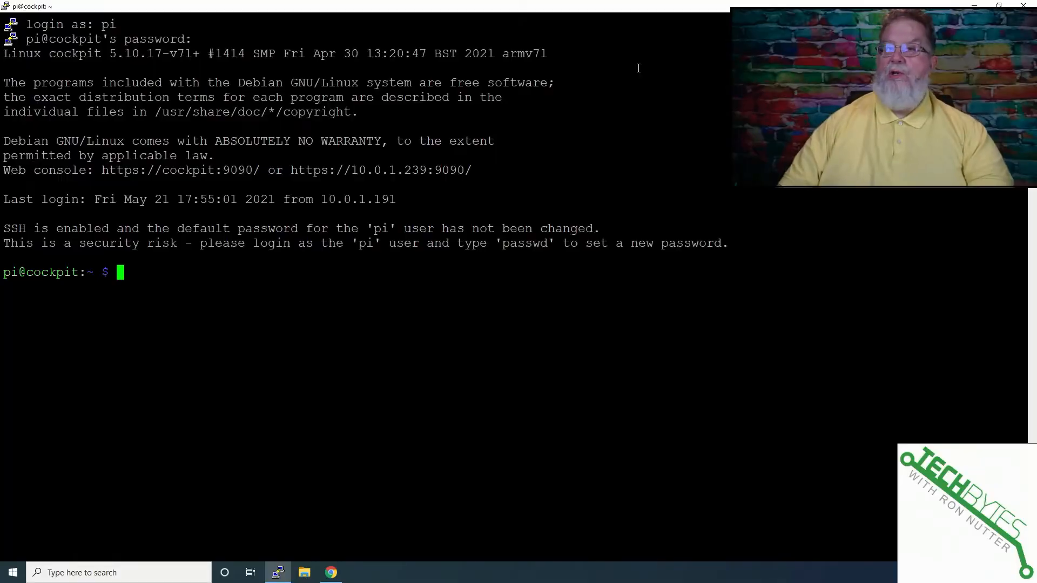
pyautogui.write('ystemctl status cockpit.socket')
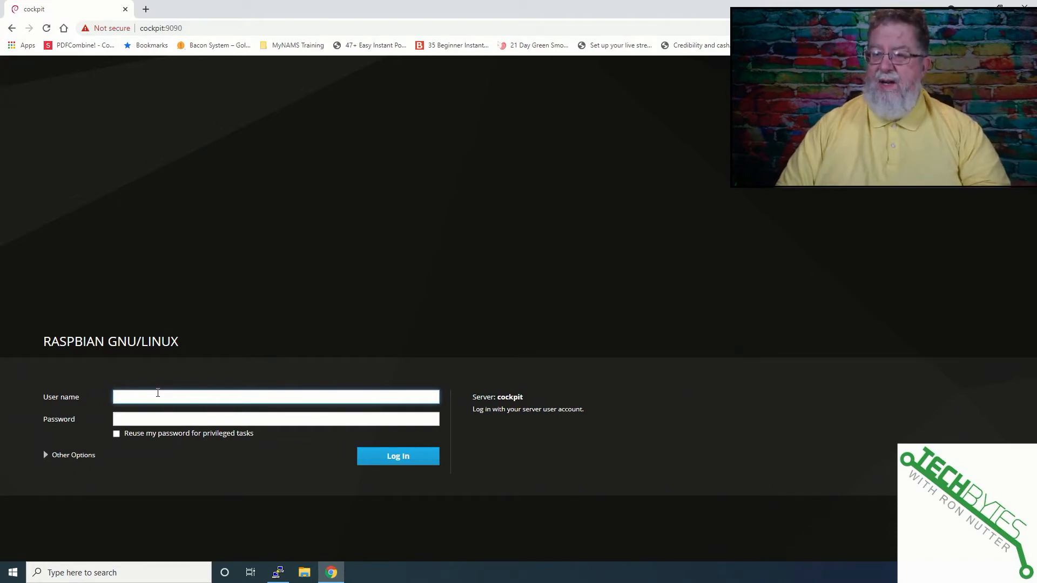
# Log in as user pi with 'Reuse my password for privileged tasks' enabled
pyautogui.write('pi')
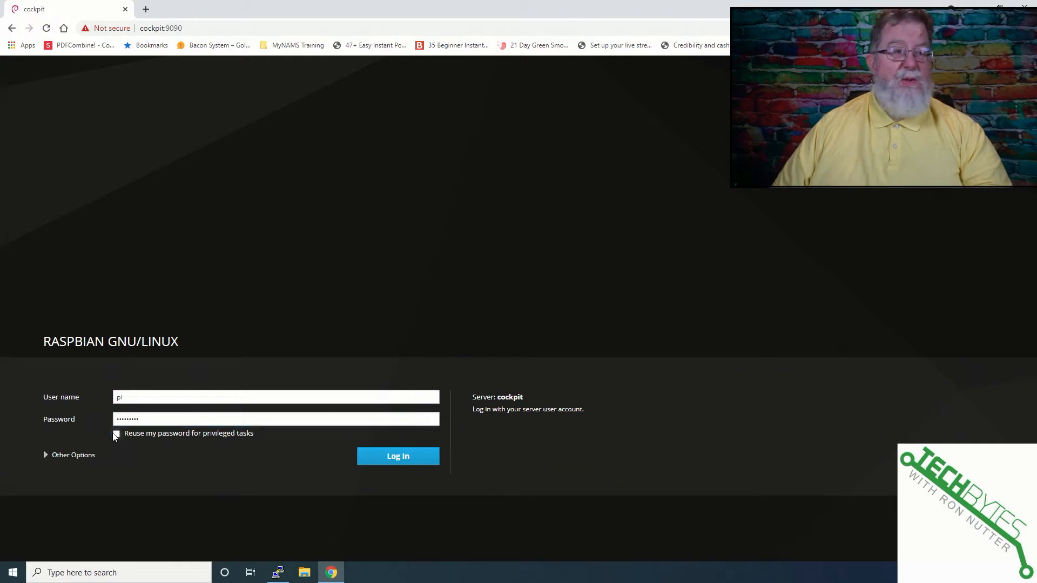
pyautogui.click(116, 433)
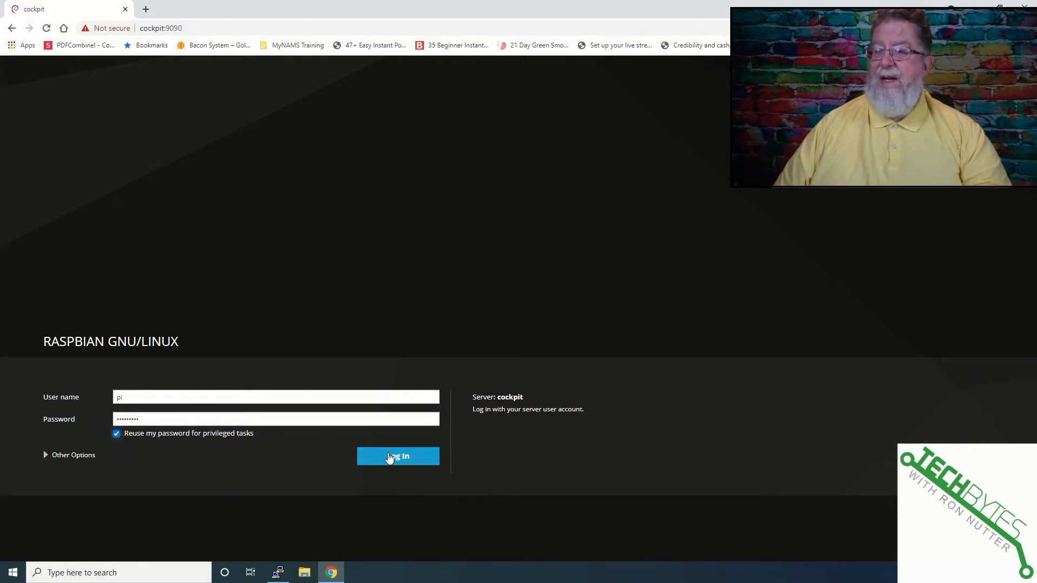
pyautogui.click(398, 455)
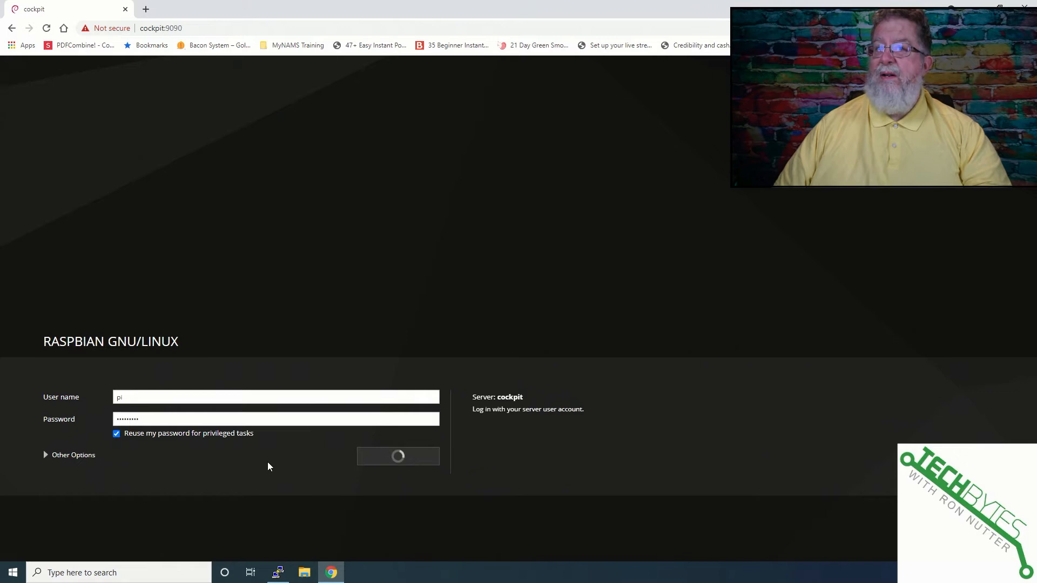
pyautogui.click(398, 455)
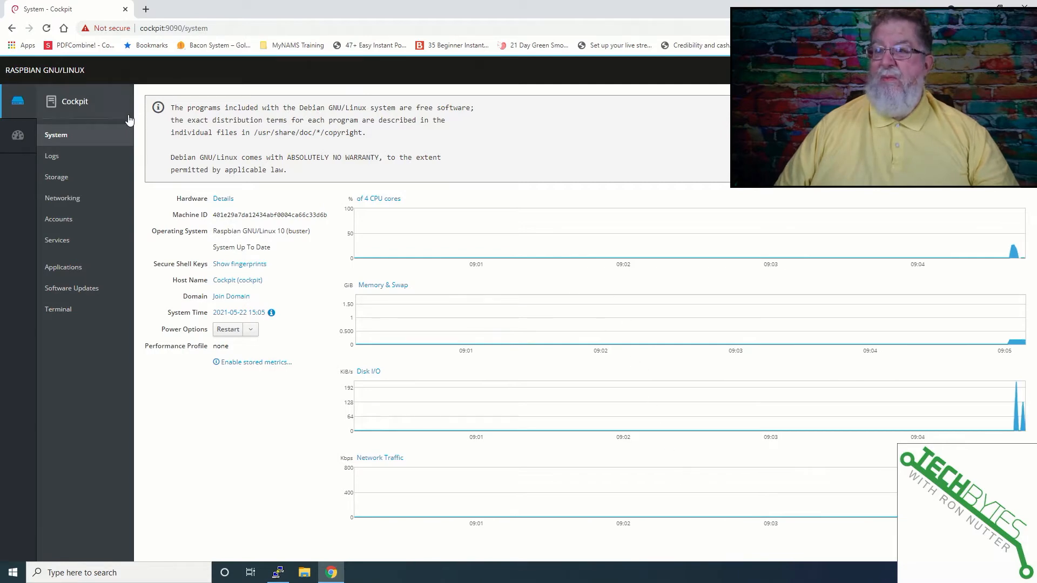
# Tour the Logs, Storage and Networking pages, then go to the Services list
pyautogui.click(52, 155)
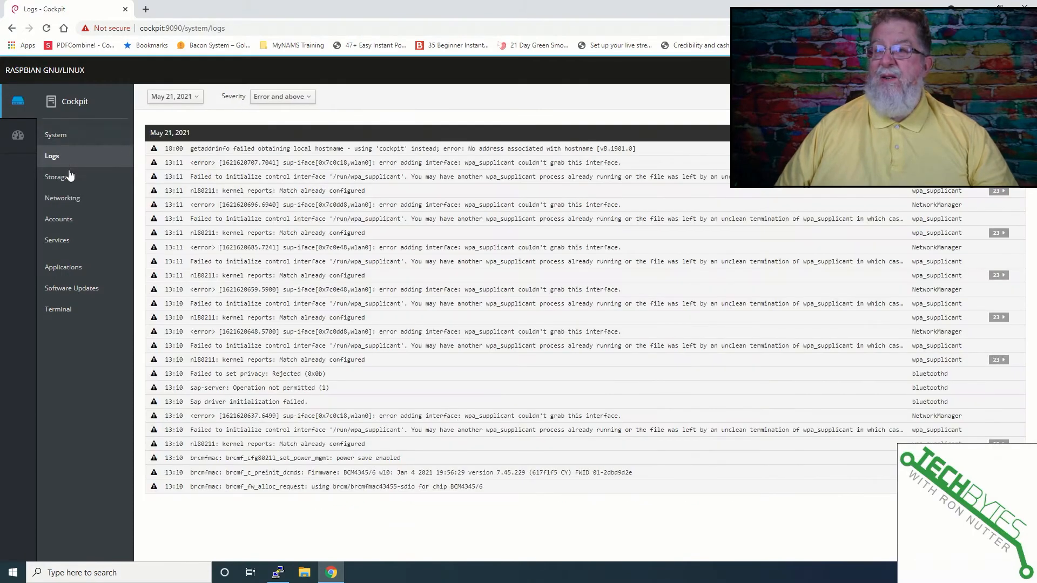
pyautogui.click(56, 176)
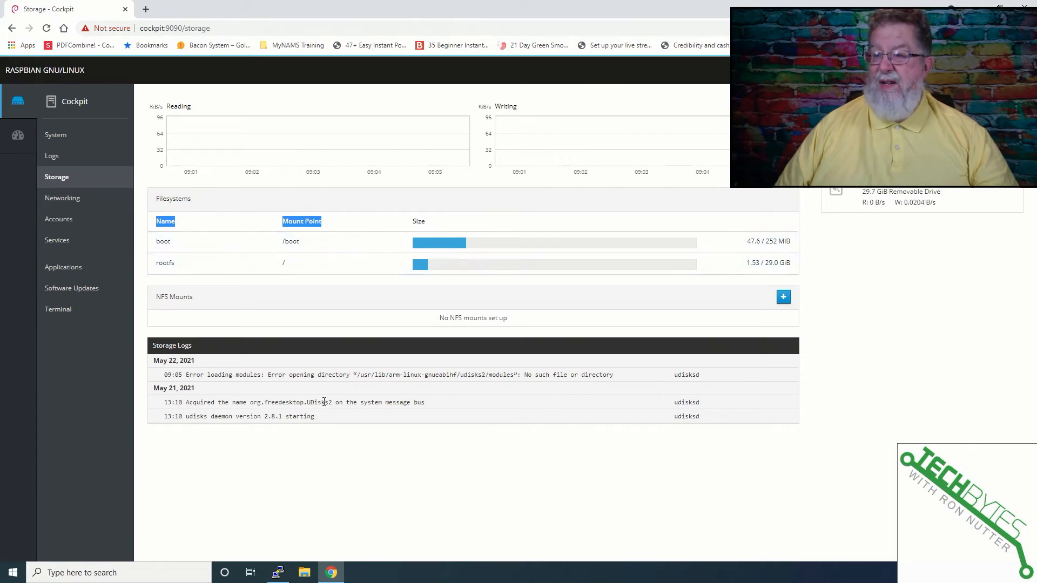
pyautogui.moveTo(427, 331)
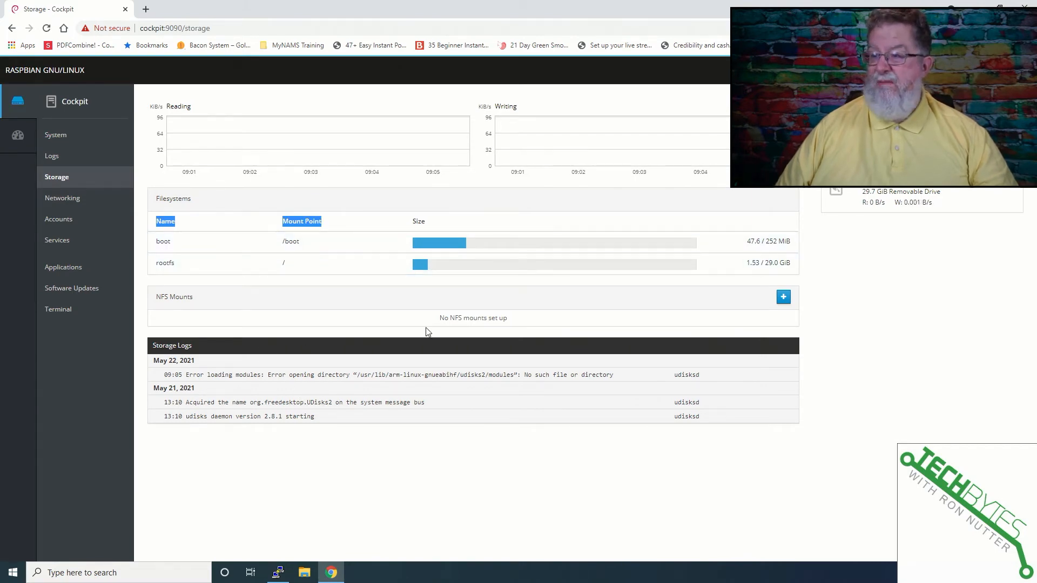
pyautogui.click(63, 198)
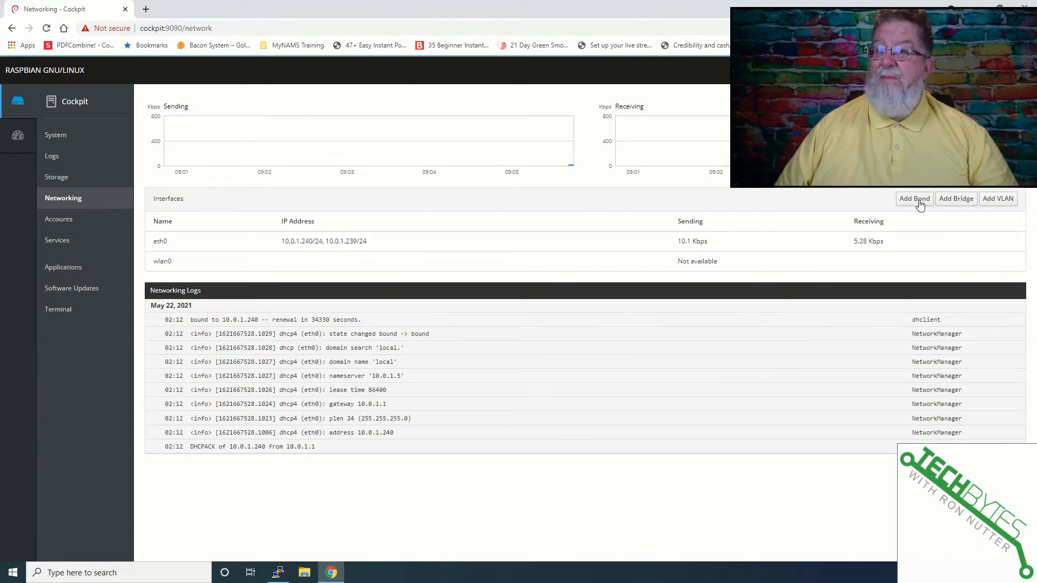
pyautogui.moveTo(685, 265)
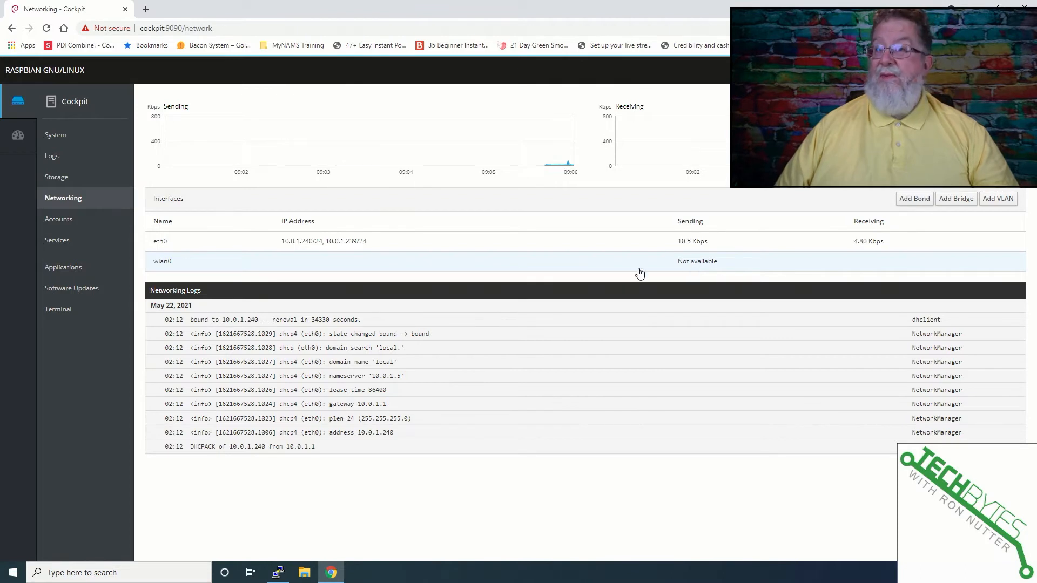
pyautogui.click(58, 240)
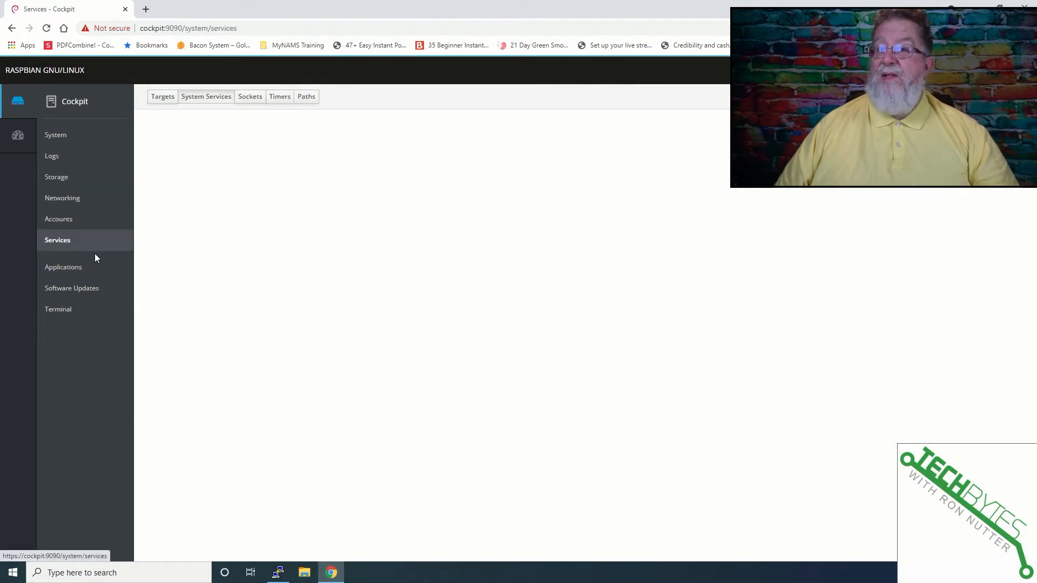
pyautogui.moveTo(327, 253)
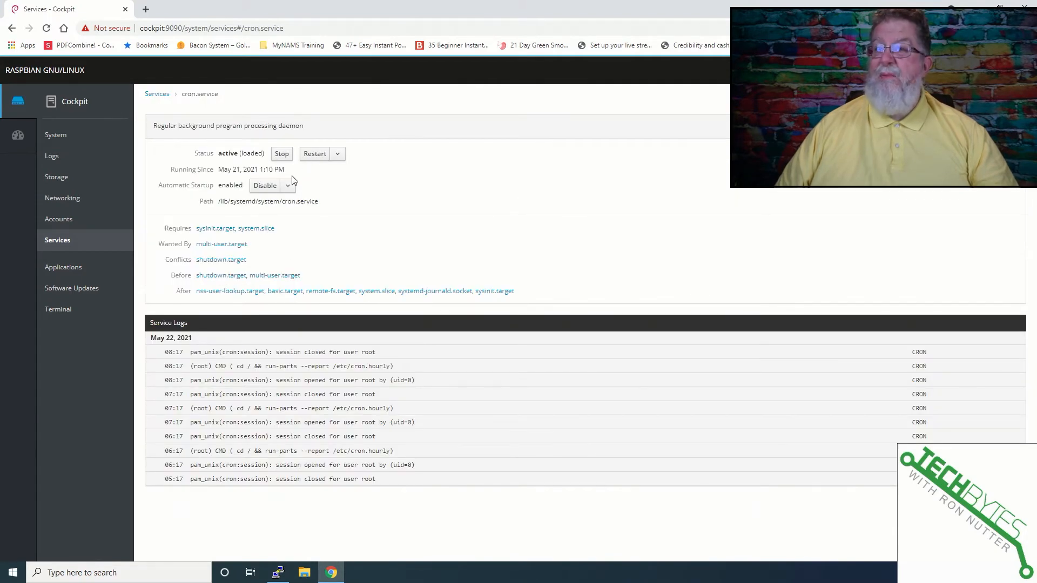
pyautogui.moveTo(62, 271)
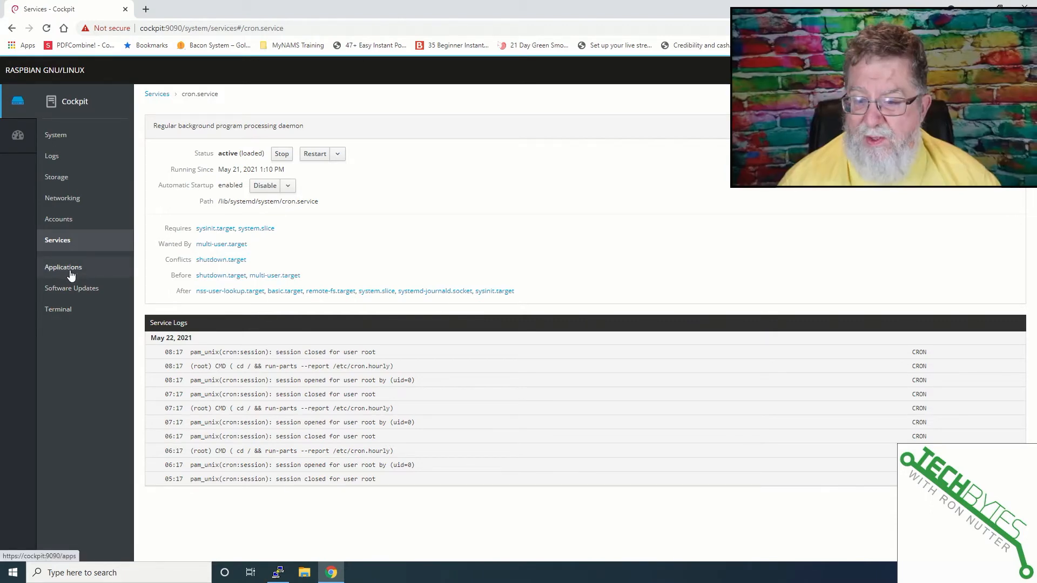
# View the Applications page, then Software Updates showing the system is up to date
pyautogui.click(64, 266)
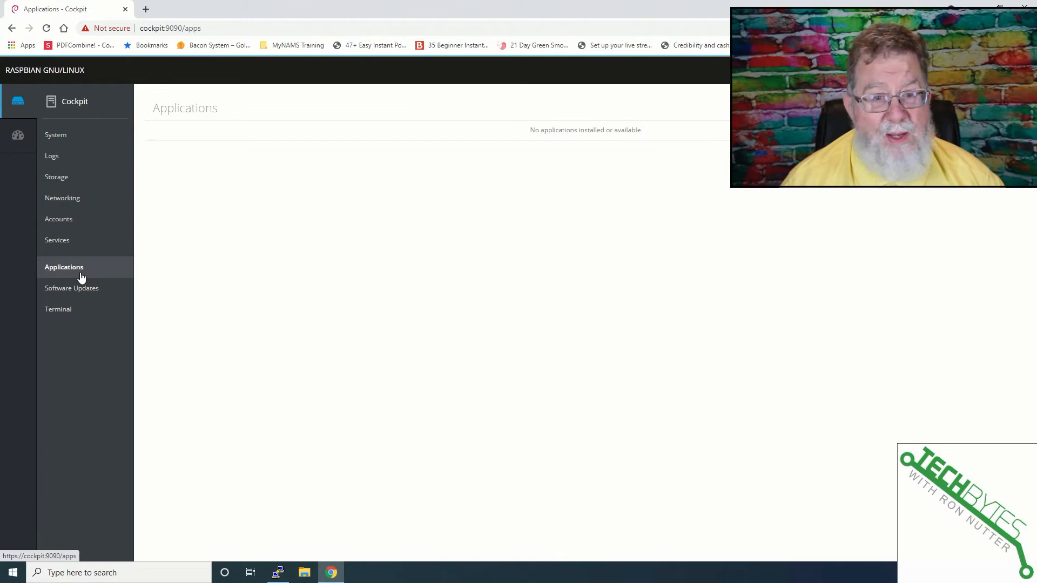
pyautogui.click(71, 287)
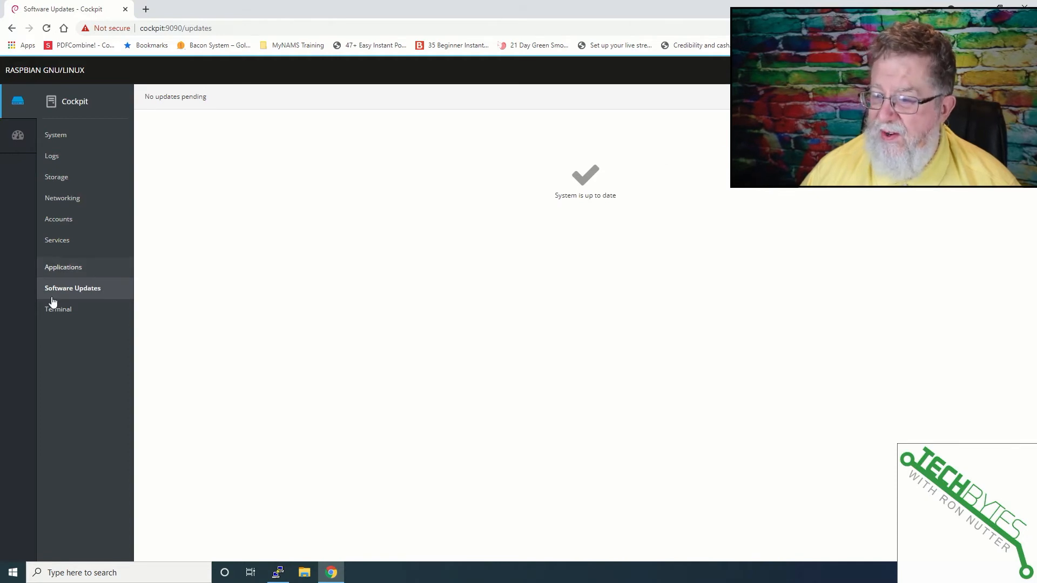
# Bring up the web Terminal, then return to the Applications page reporting no applications
pyautogui.click(58, 309)
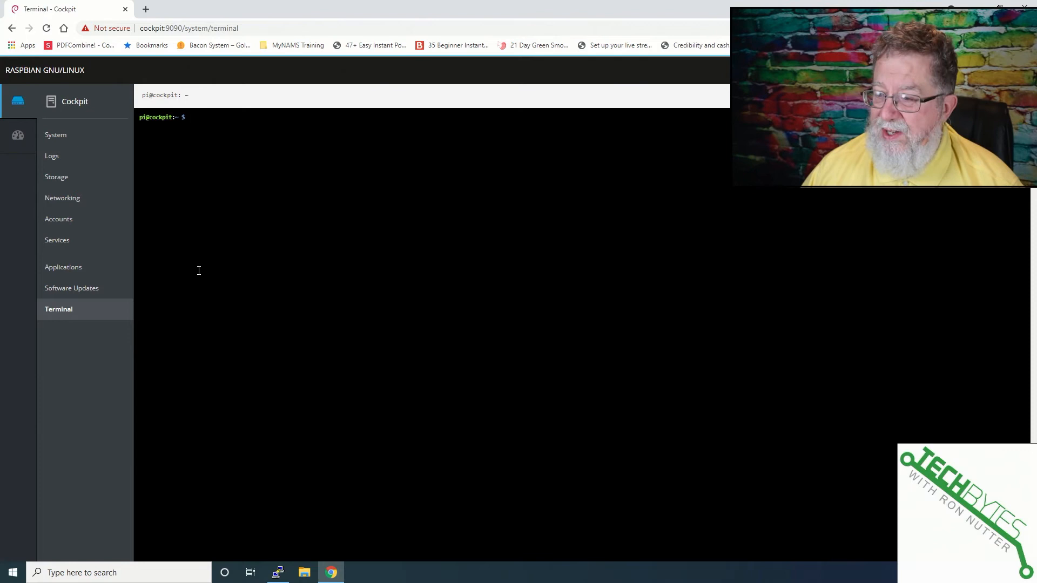
pyautogui.click(64, 267)
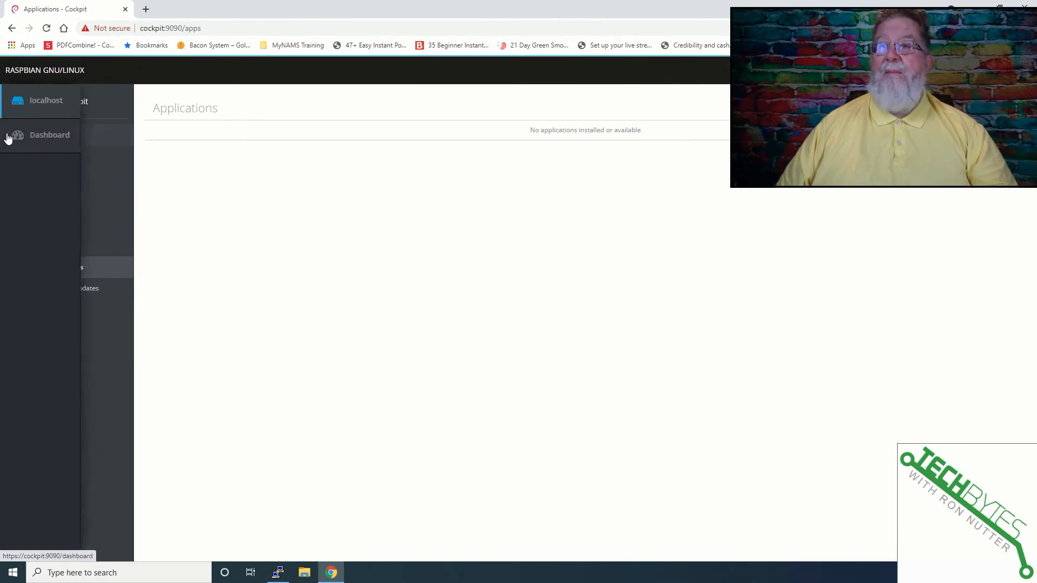
# View the Dashboard's CPU, Memory, Network and Disk I/O graphs, then return to localhost
pyautogui.click(49, 135)
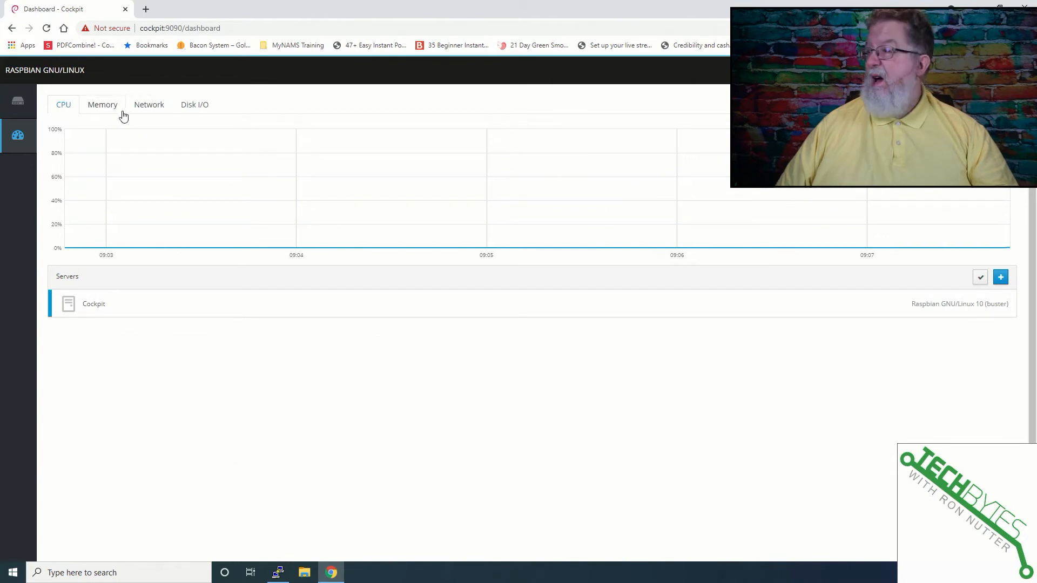
pyautogui.click(103, 104)
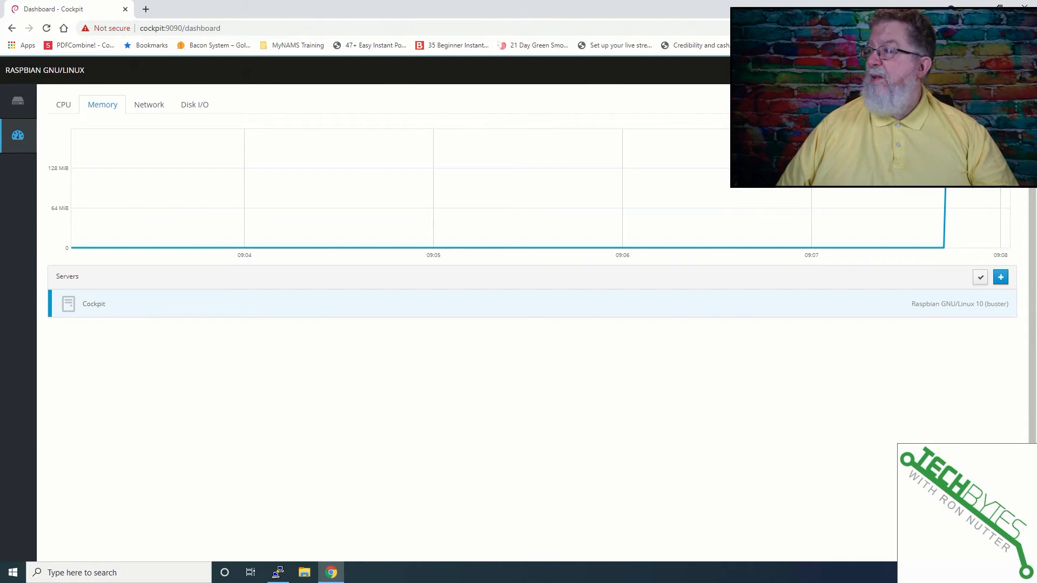
pyautogui.click(148, 104)
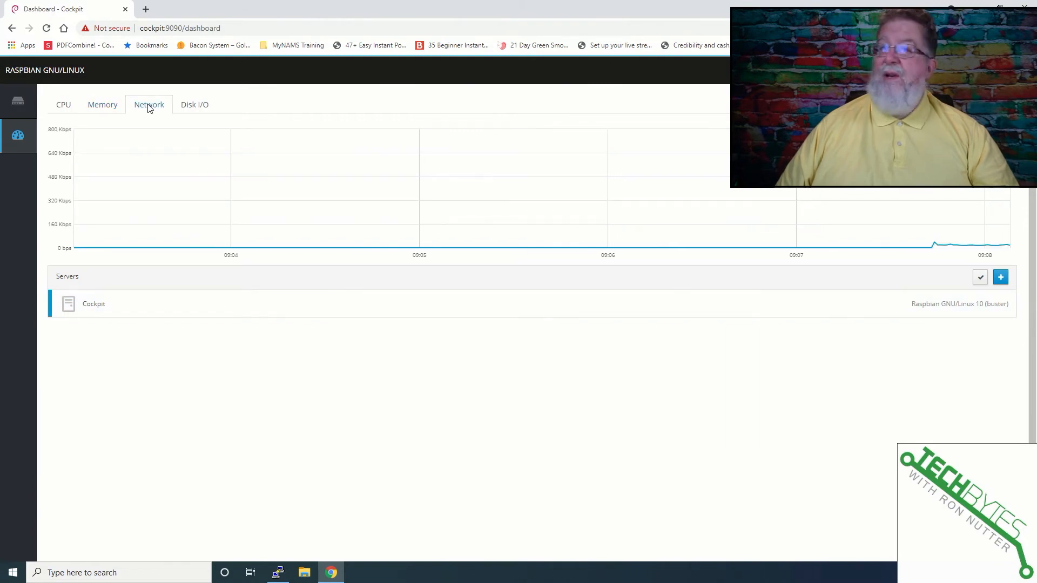
pyautogui.click(194, 105)
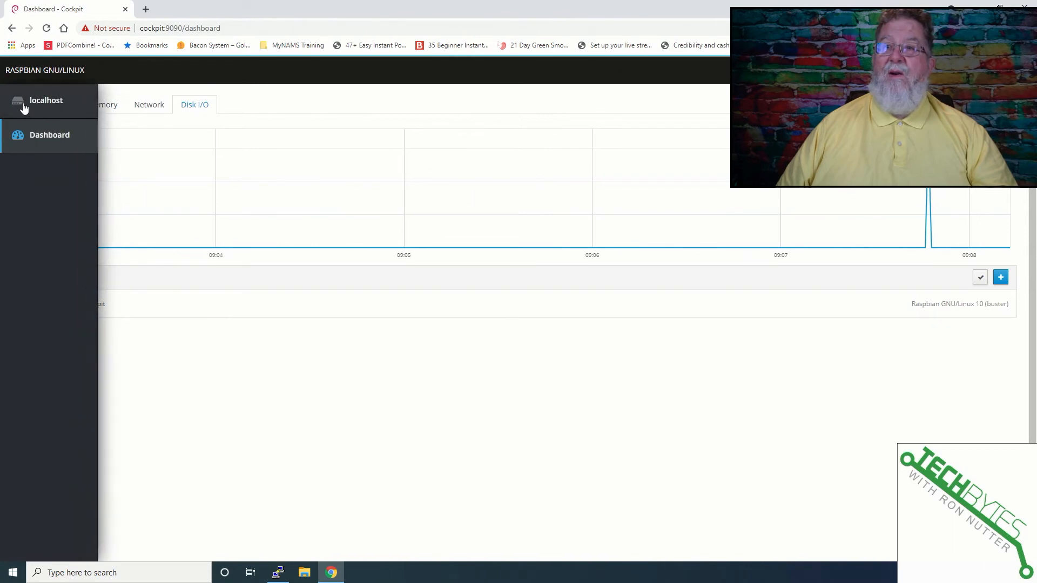
pyautogui.click(46, 100)
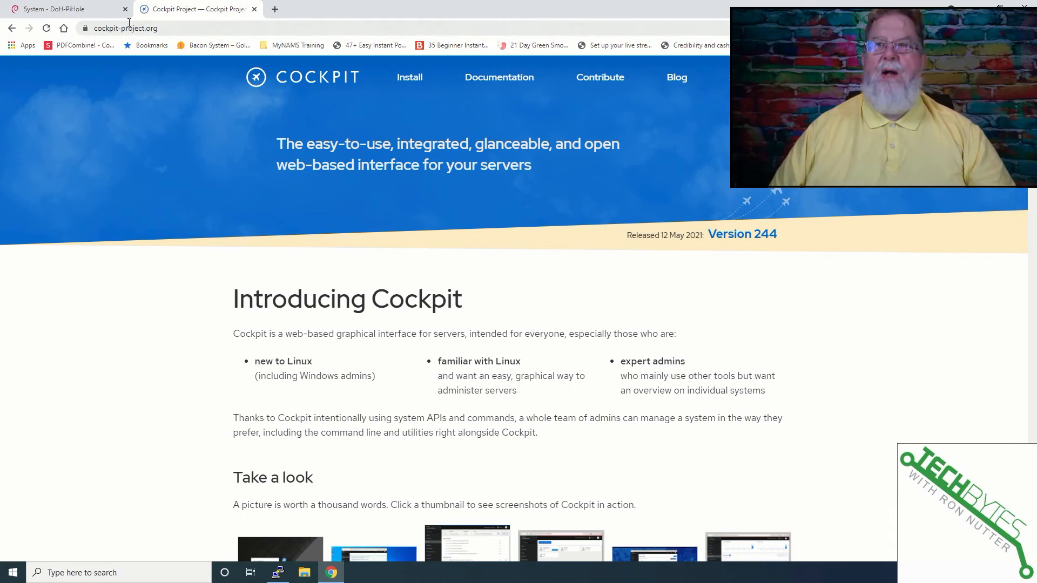
pyautogui.moveTo(228, 169)
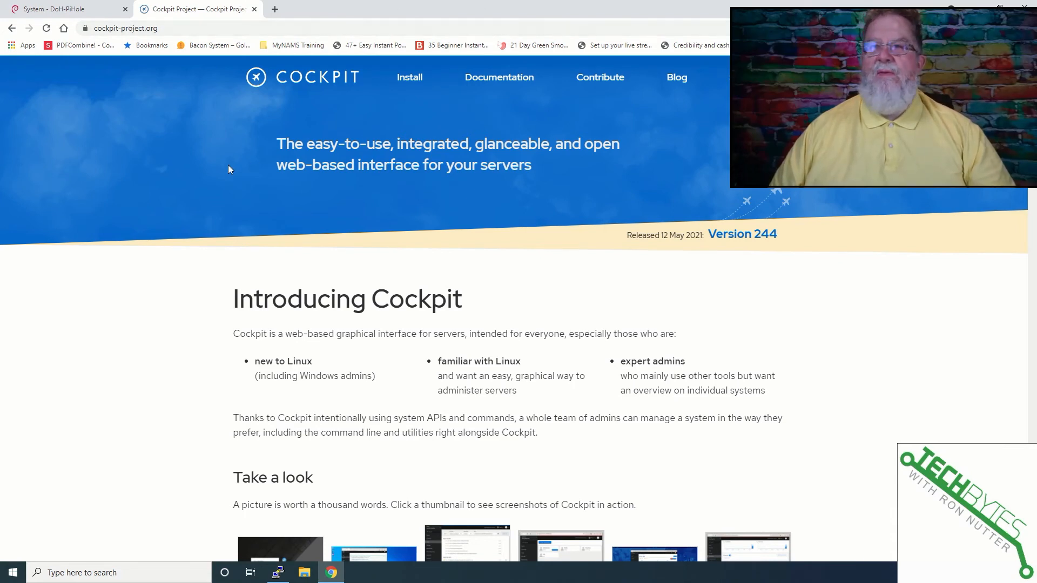
# Scroll through the official Cockpit applications list: Storage, Network, Virtual Machines, Podman Containers
pyautogui.scroll(-3)
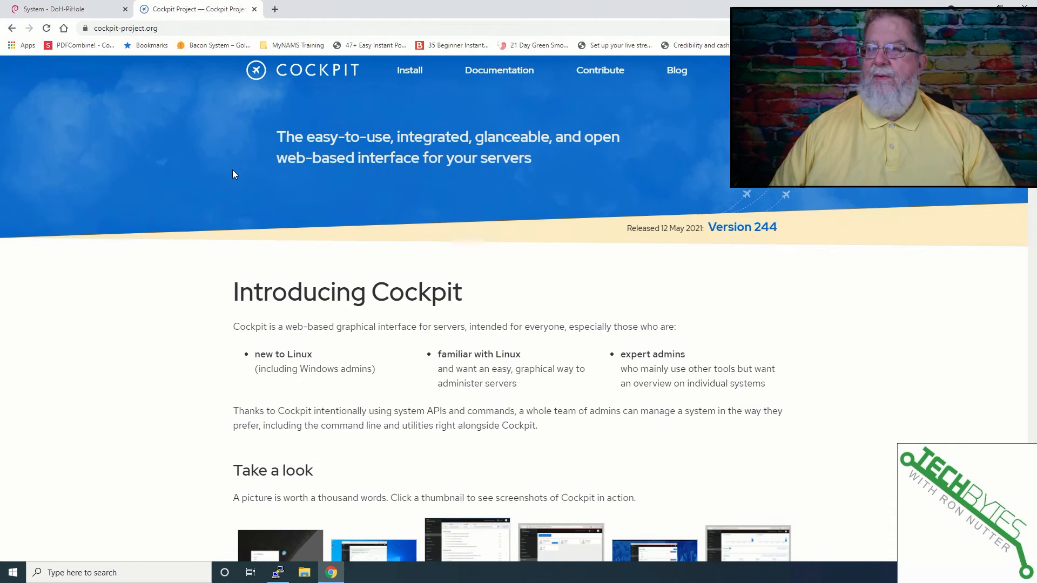
pyautogui.scroll(-3)
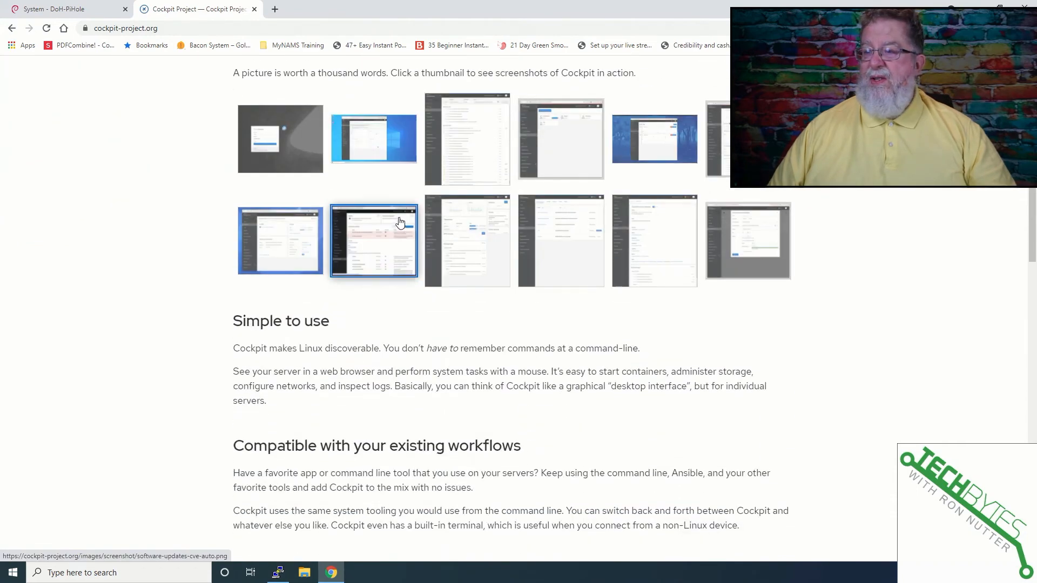
pyautogui.scroll(-3)
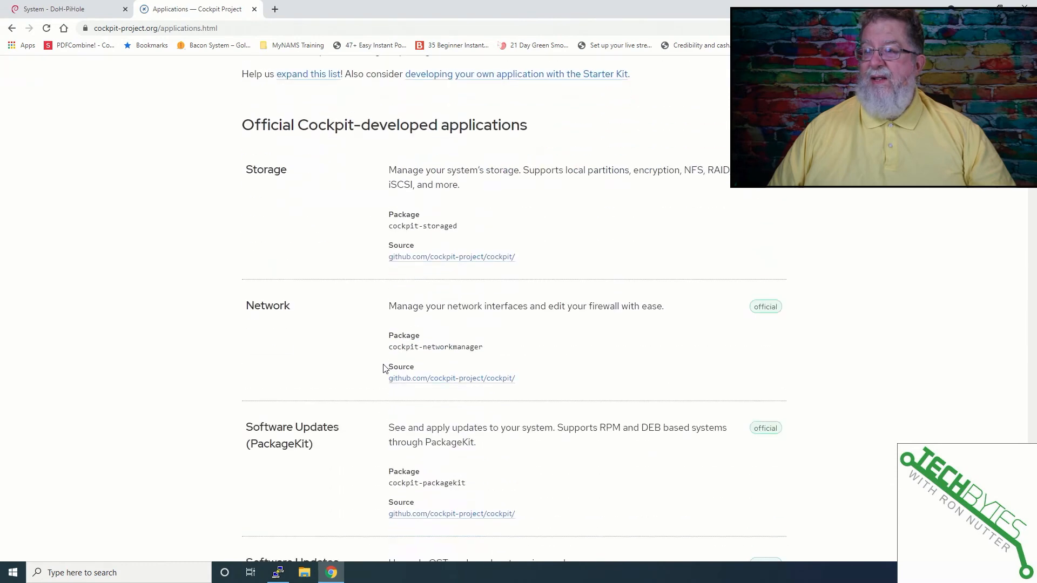
pyautogui.scroll(-3)
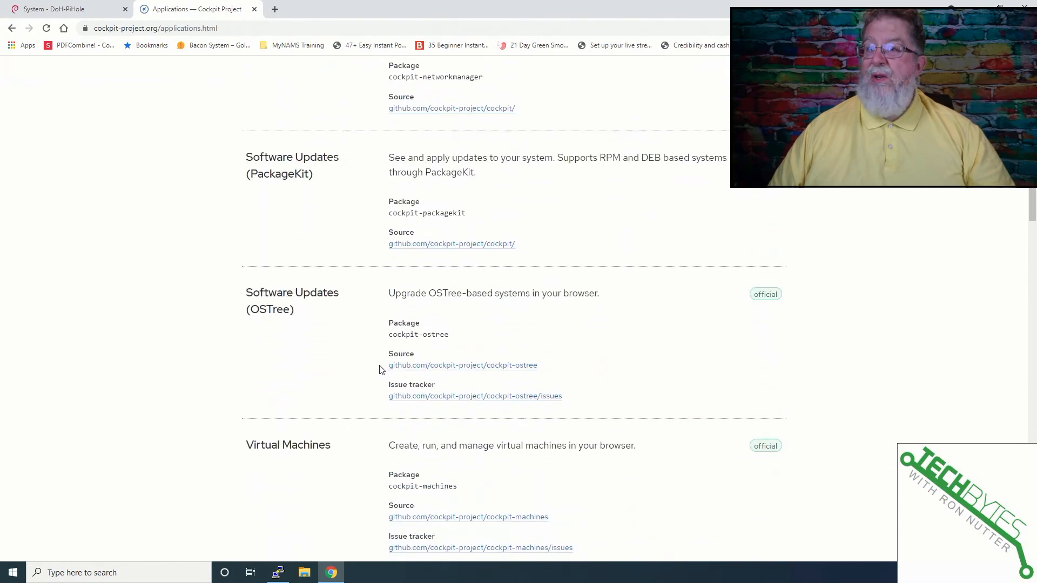
pyautogui.scroll(-3)
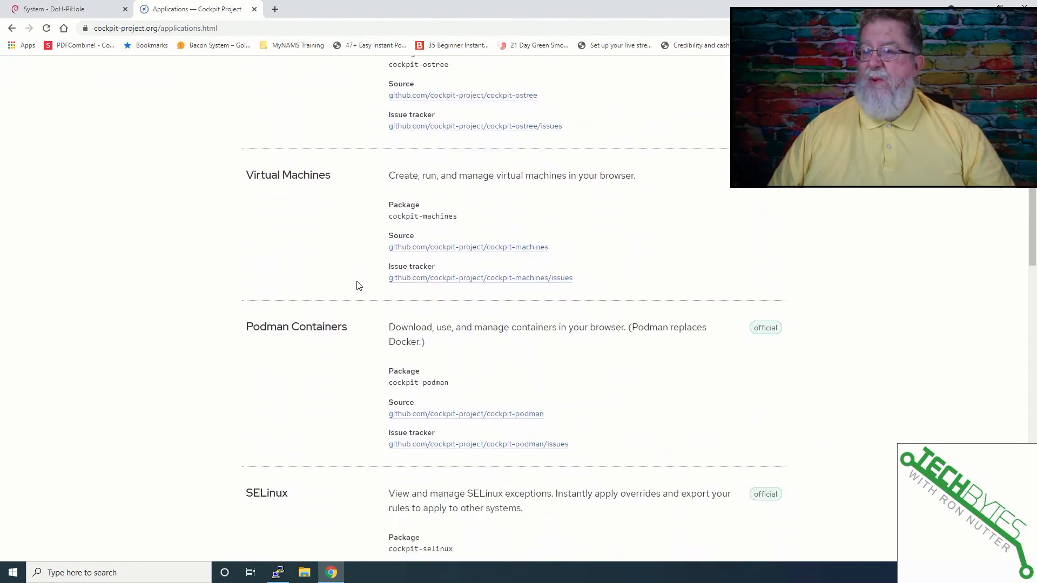
pyautogui.scroll(-3)
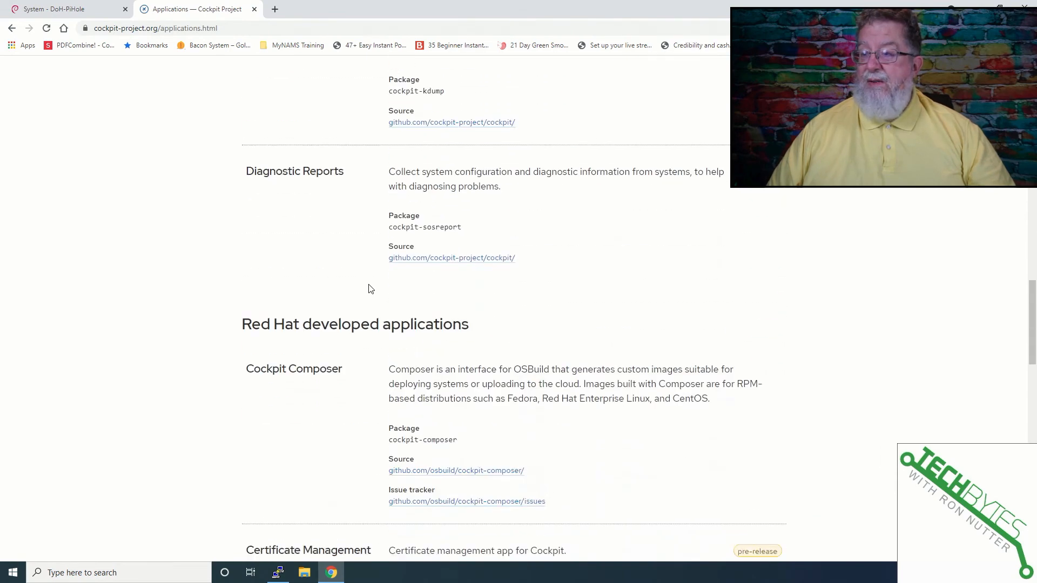
pyautogui.scroll(3)
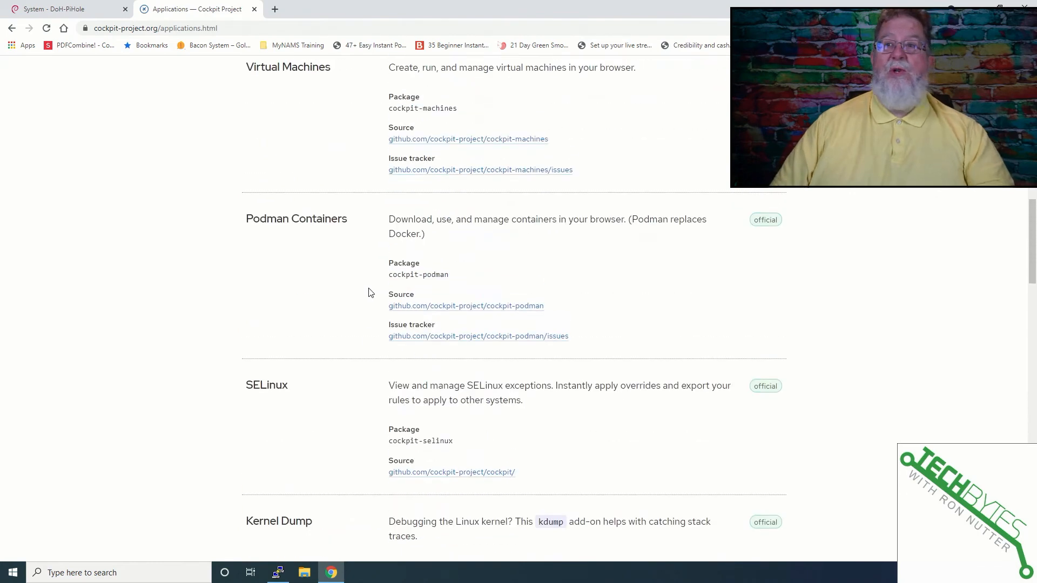
pyautogui.scroll(-3)
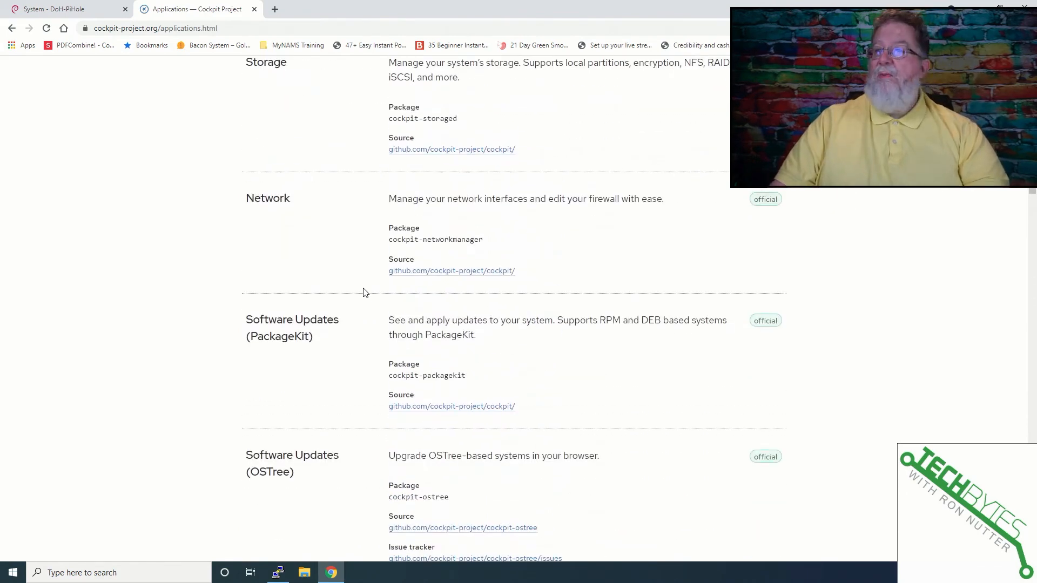